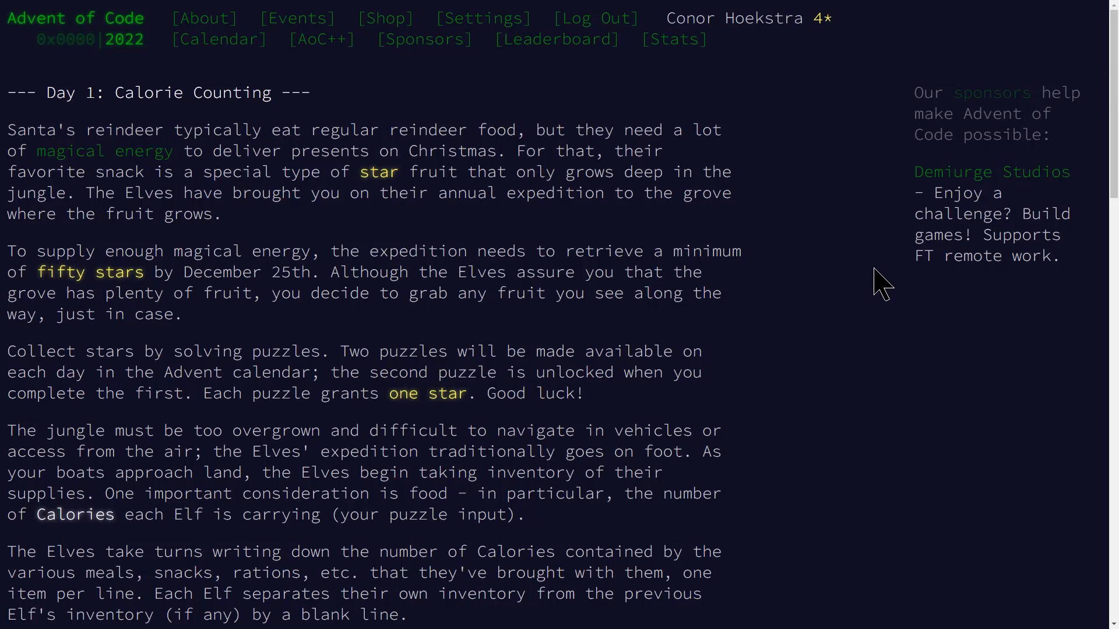
Scroll to the example input and highlight the fourth Elf's entries 7000, 8000, 9000.
scroll(down, 3)
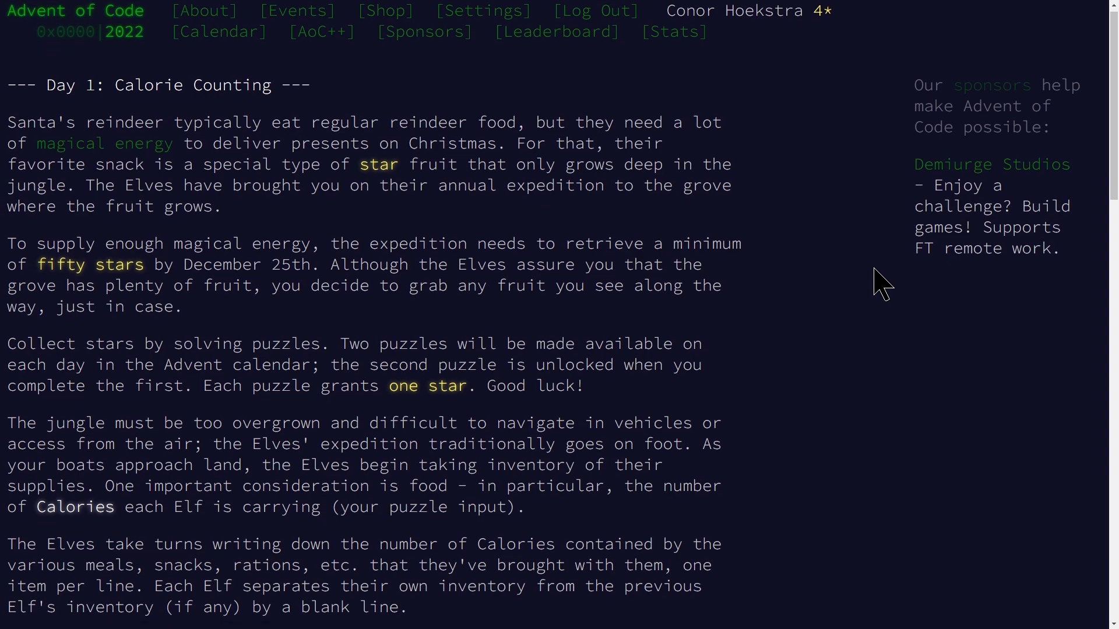
scroll(down, 3)
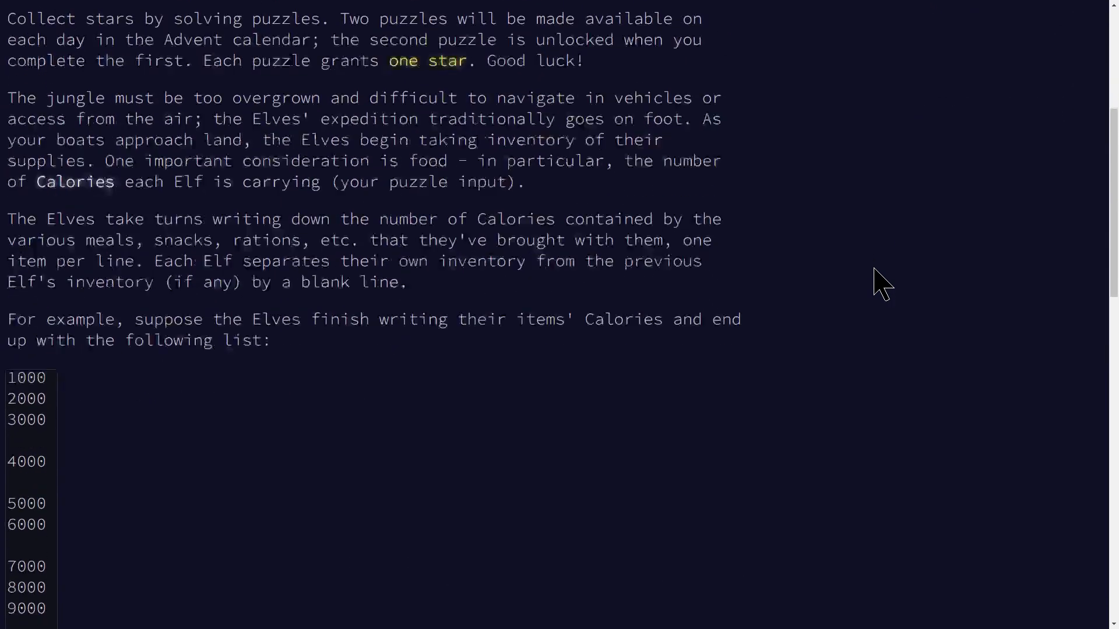
scroll(down, 3)
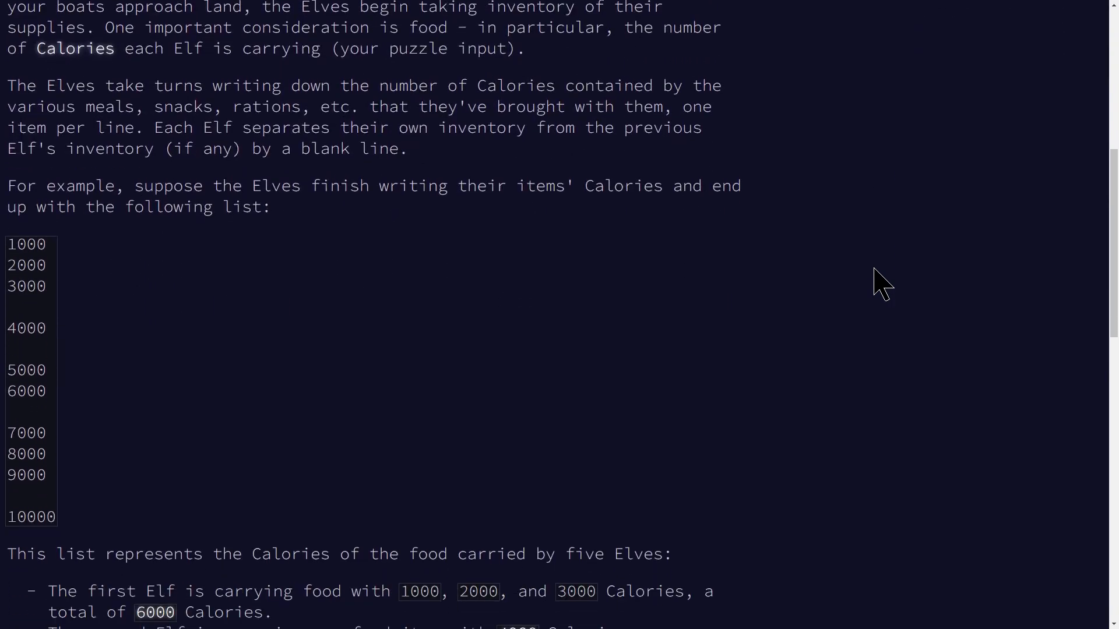
scroll(down, 3)
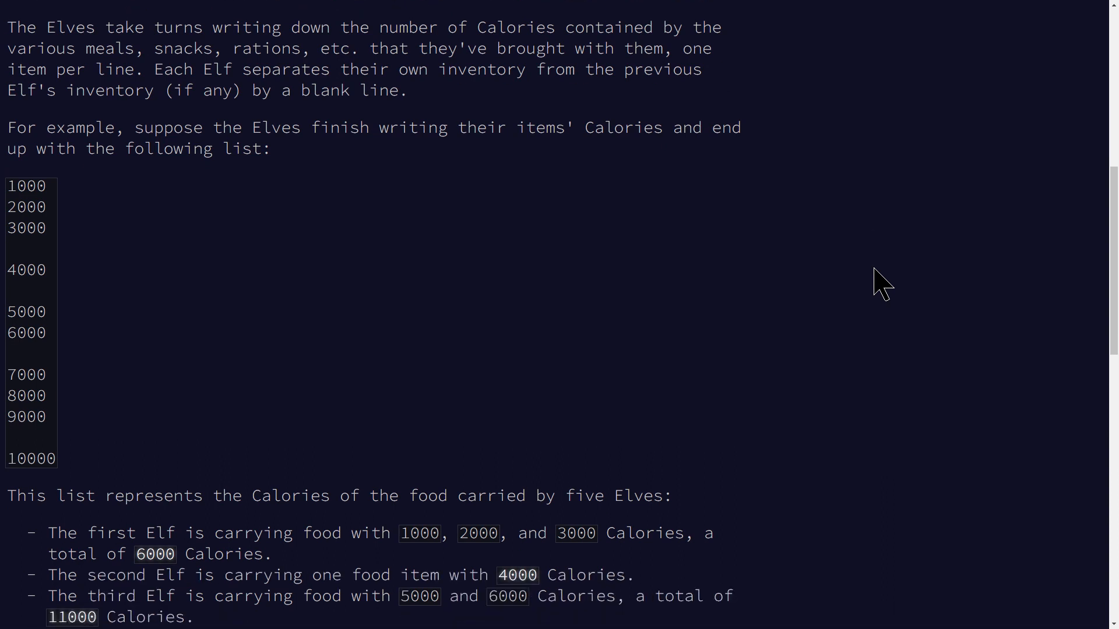
mouse_move(422, 280)
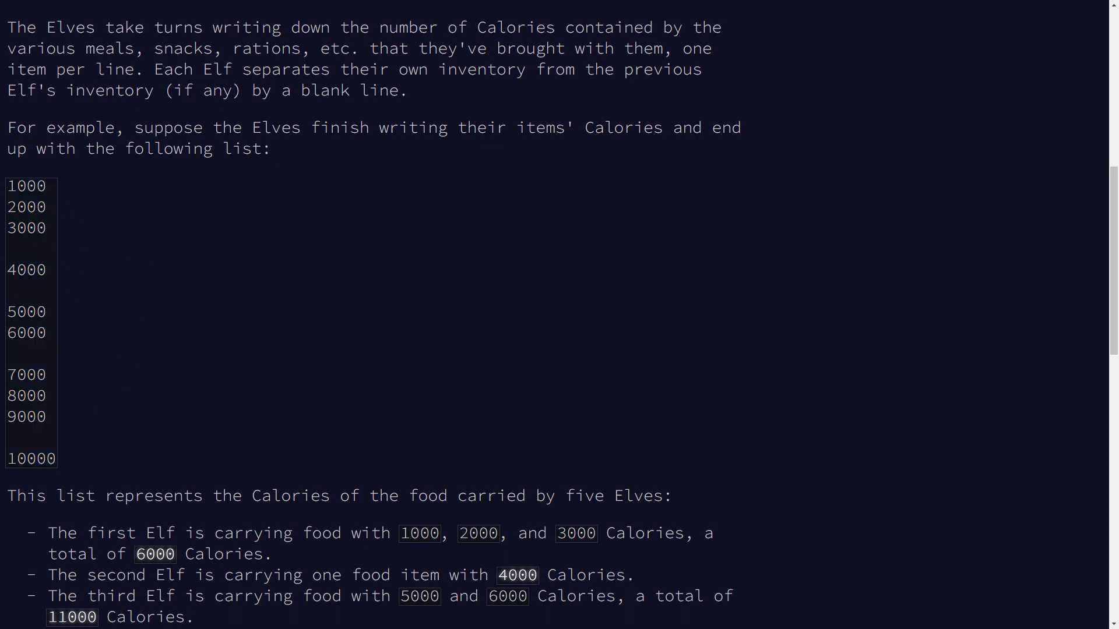
scroll(down, 3)
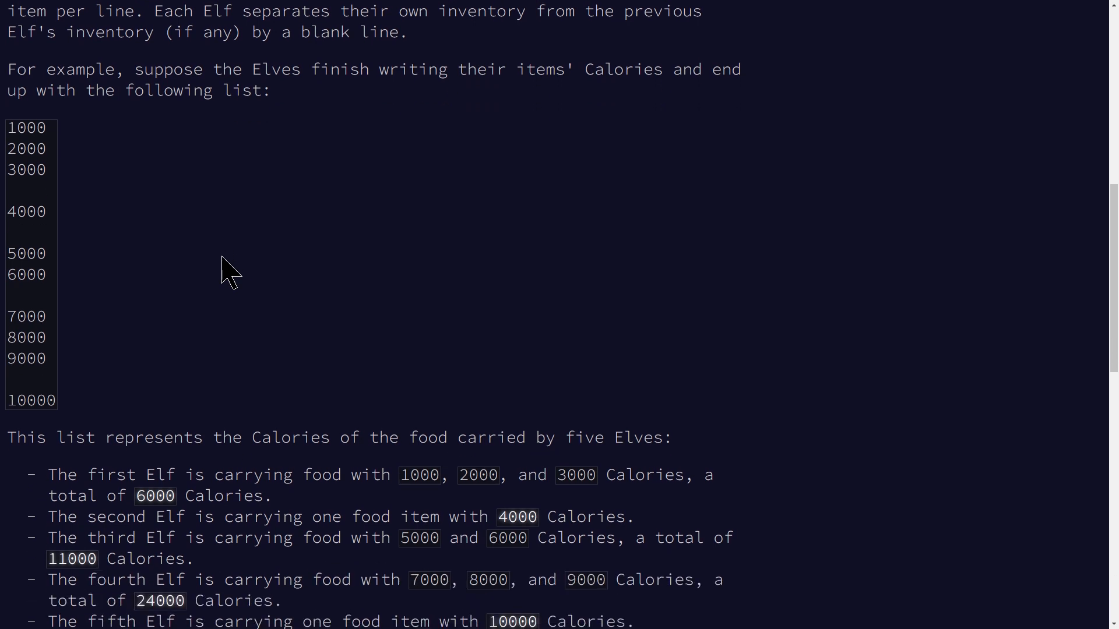
mouse_move(103, 202)
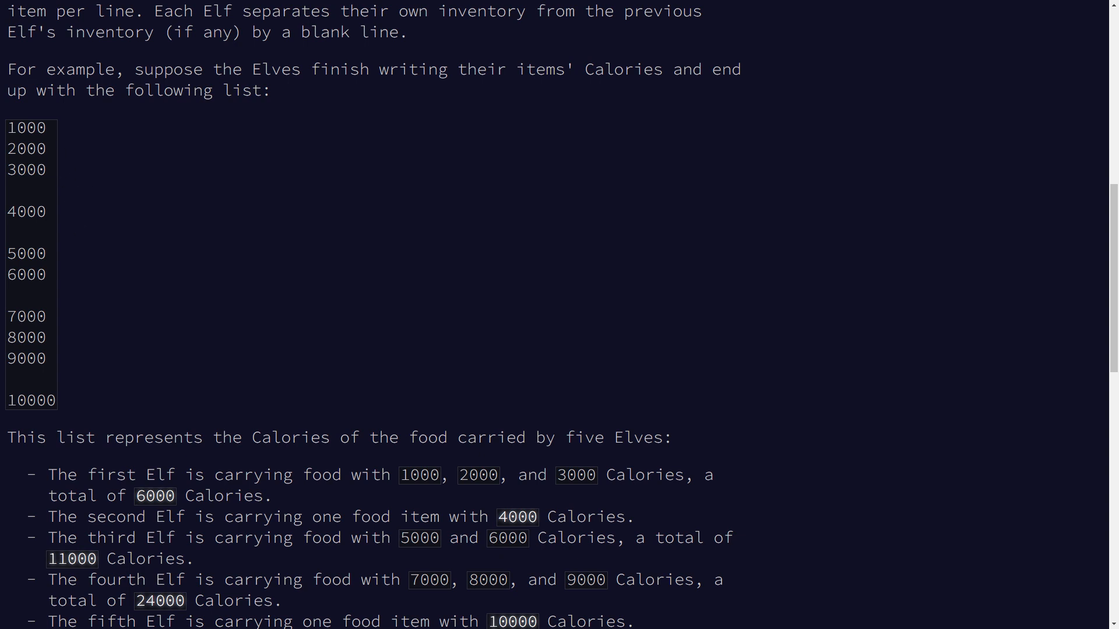
mouse_move(49, 367)
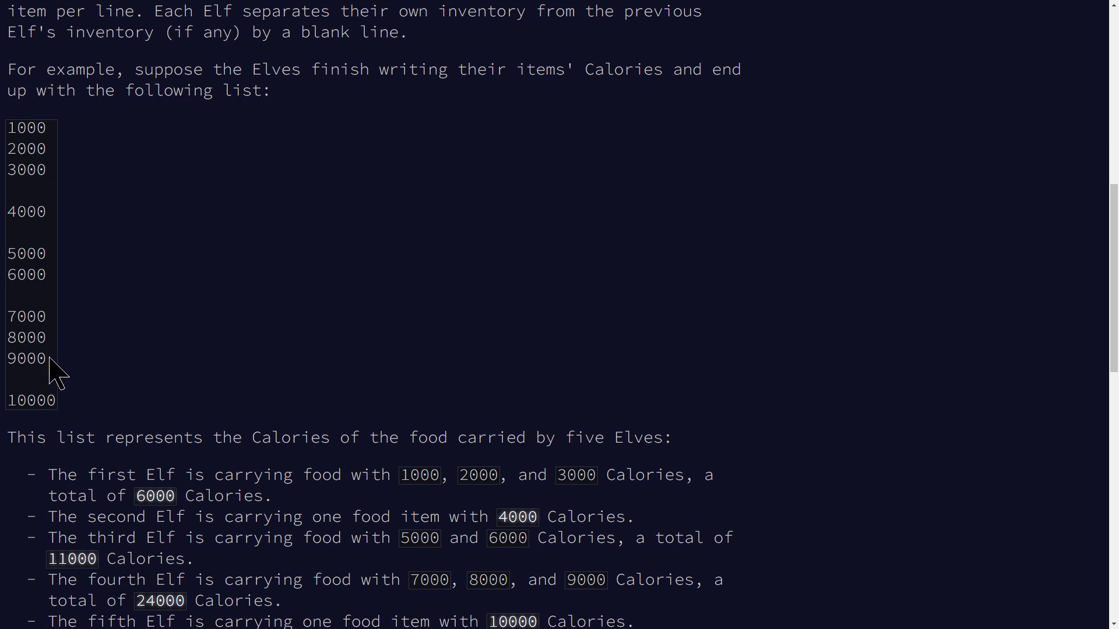
drag(28, 127, 28, 359)
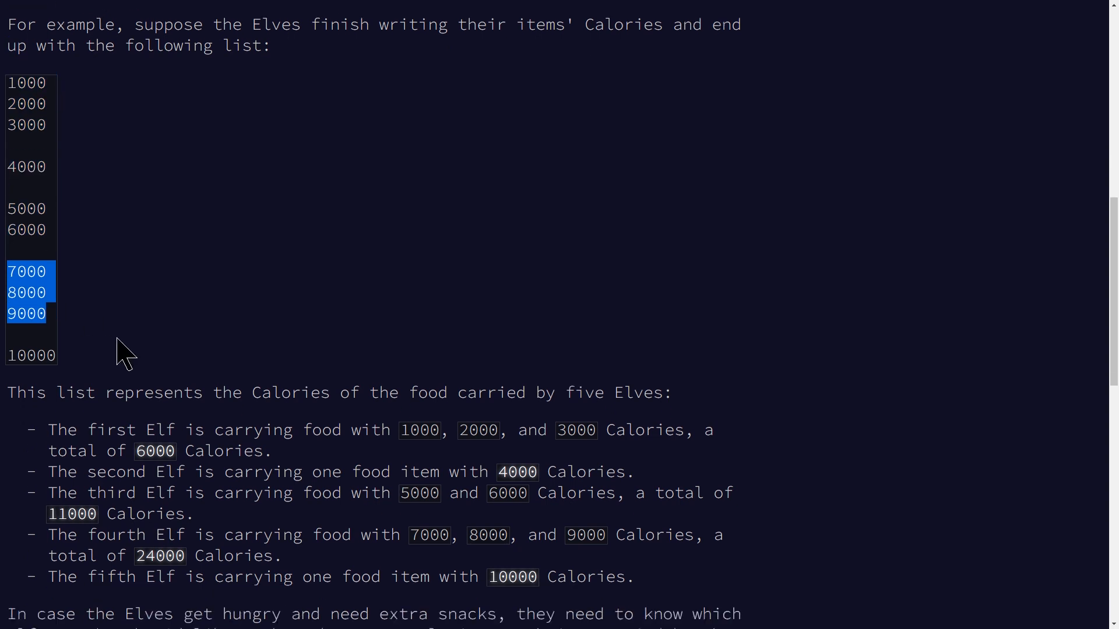
scroll(down, 3)
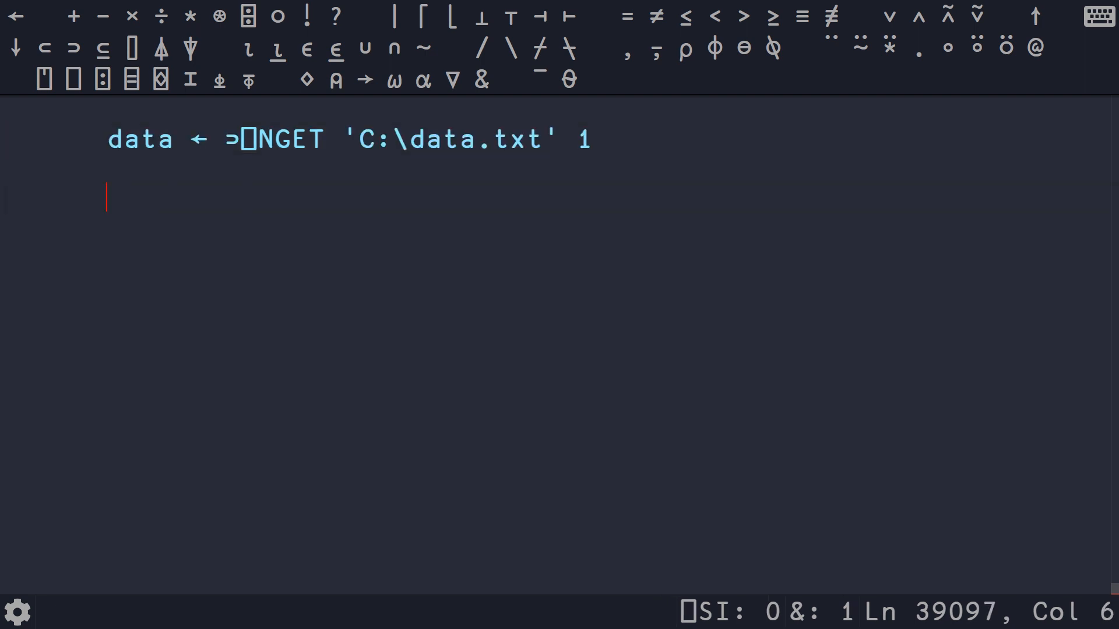
Read C:\data.txt into data with ⎕NGET and show the boxed lines with their non-empty 1/0 mask.
key(Enter)
text(×≢¨data)
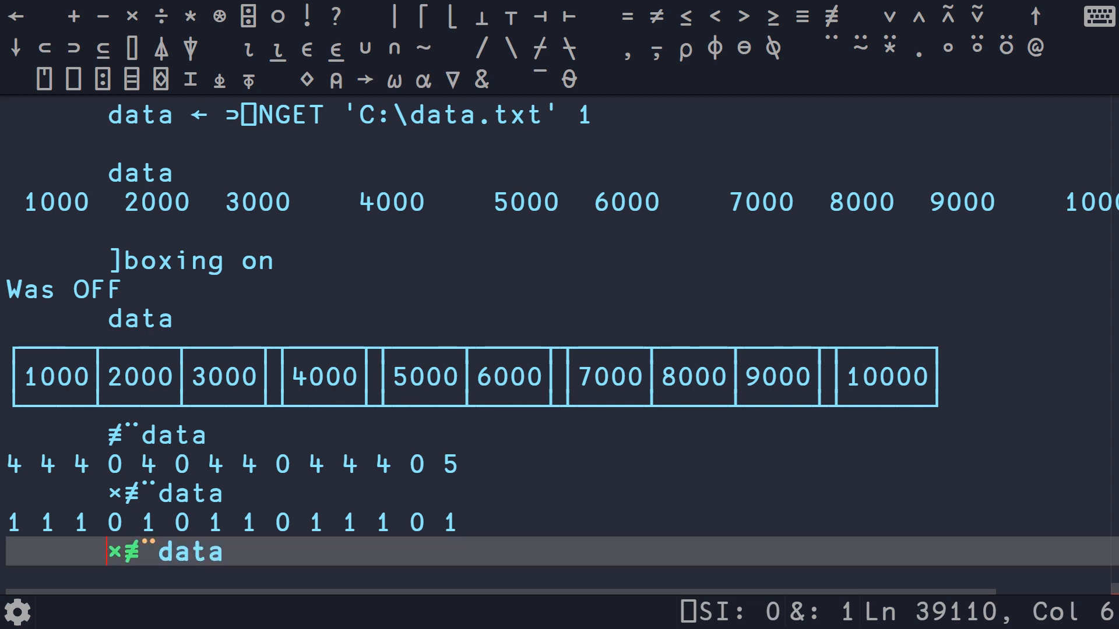
Reassign data as ⍎¨¨((×≢¨)⊆⊢) of the file lines, giving per-Elf groups of numbers.
text(()
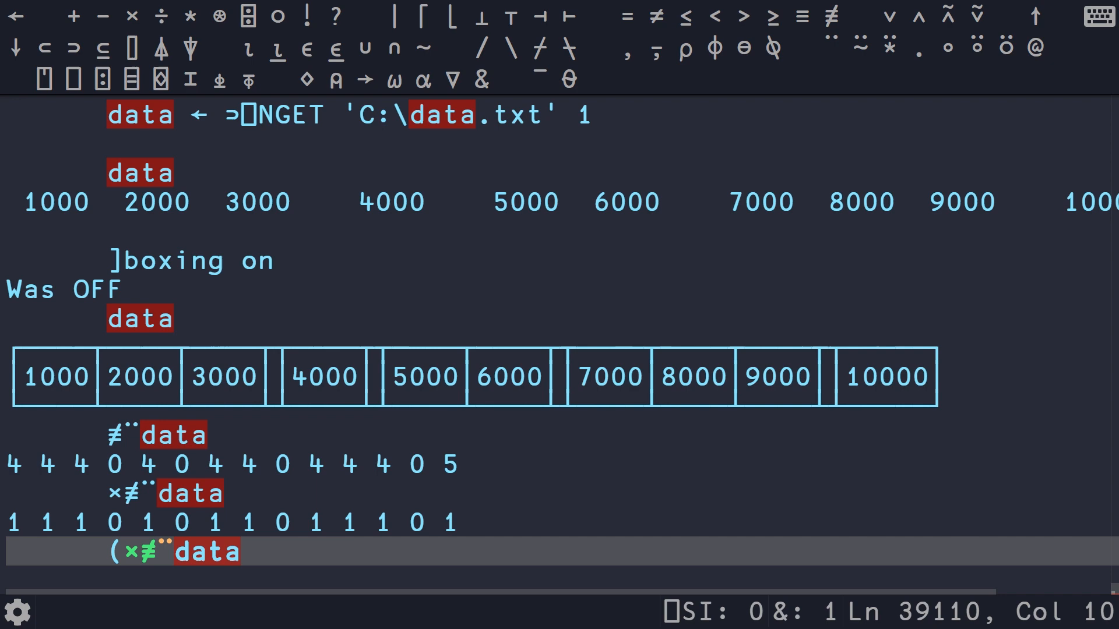
text()⍨)
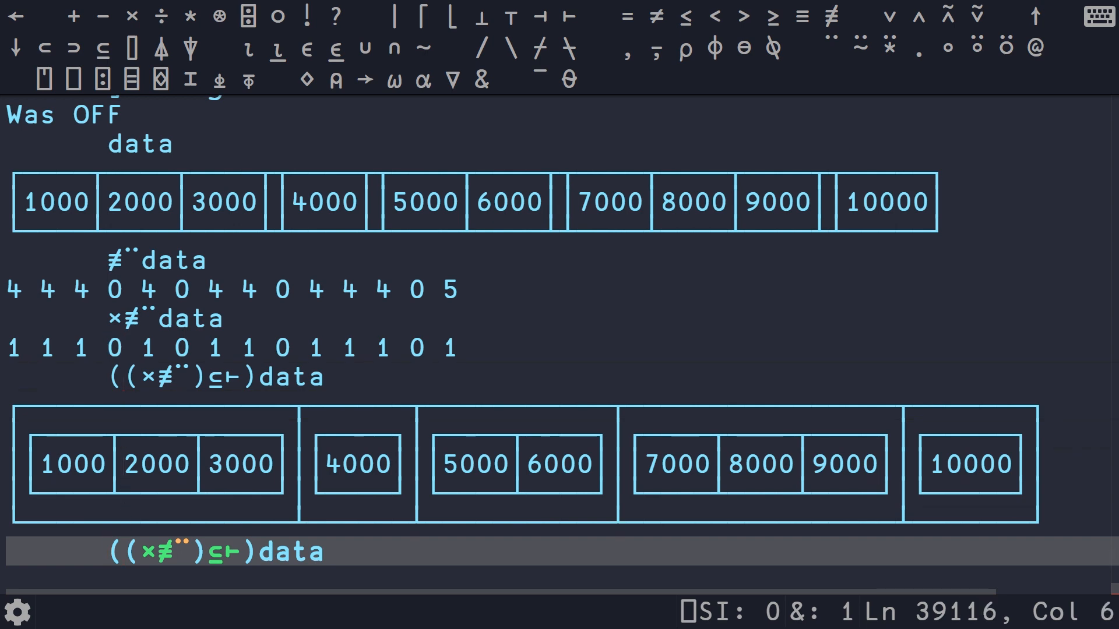
text(`)
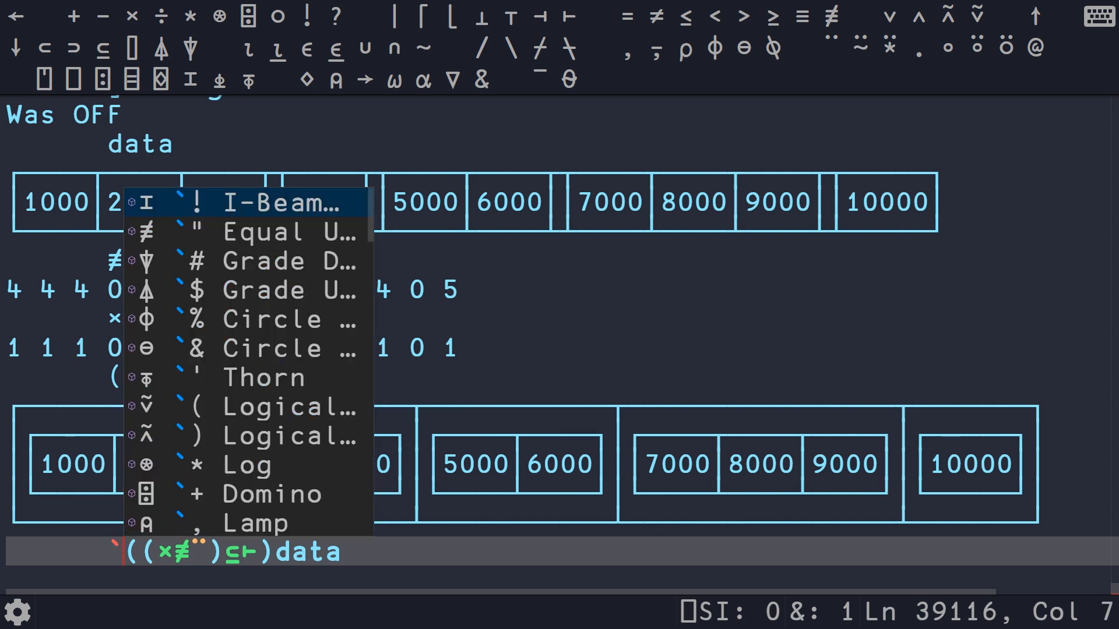
key(Escape)
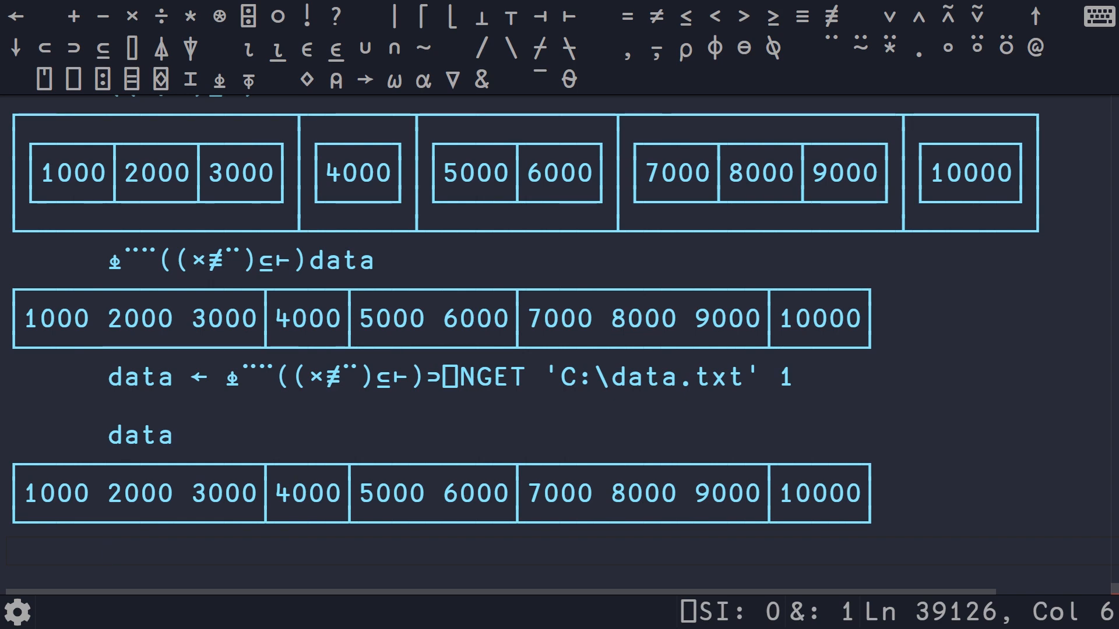
Evaluate ⌈/+/¨data to get 24000 and begin assigning it to SolutionA.
text(+/)
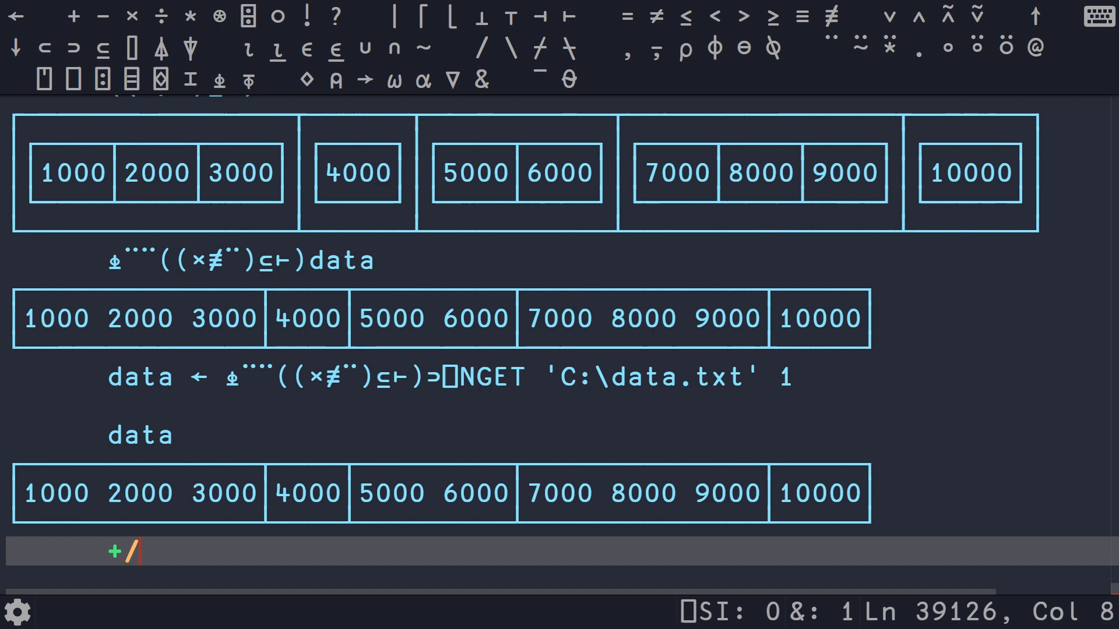
text(¨data)
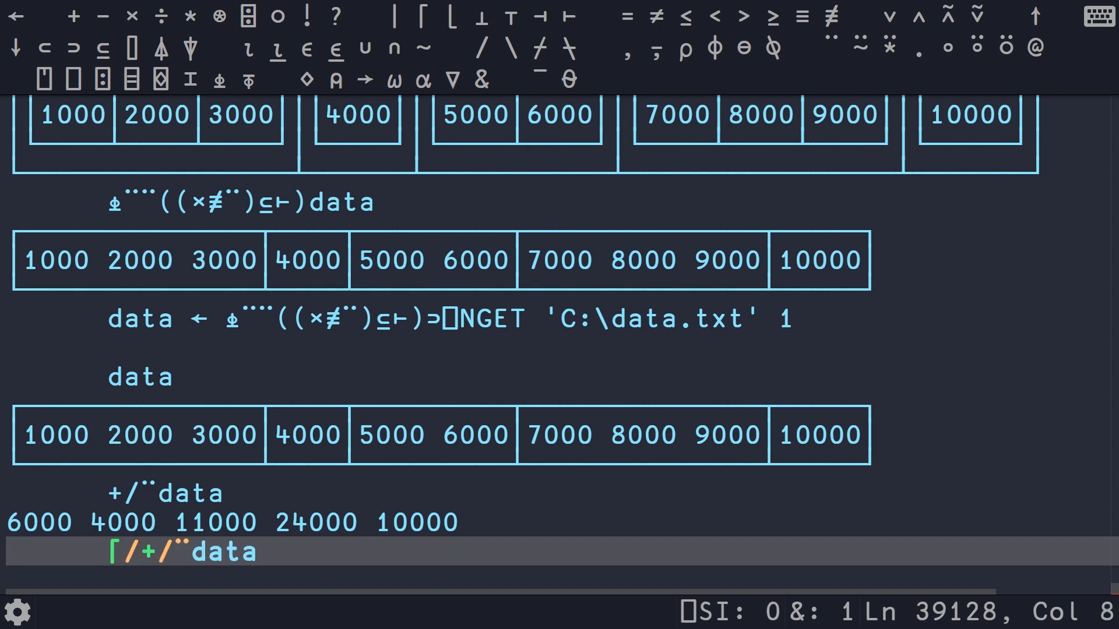
key(Enter)
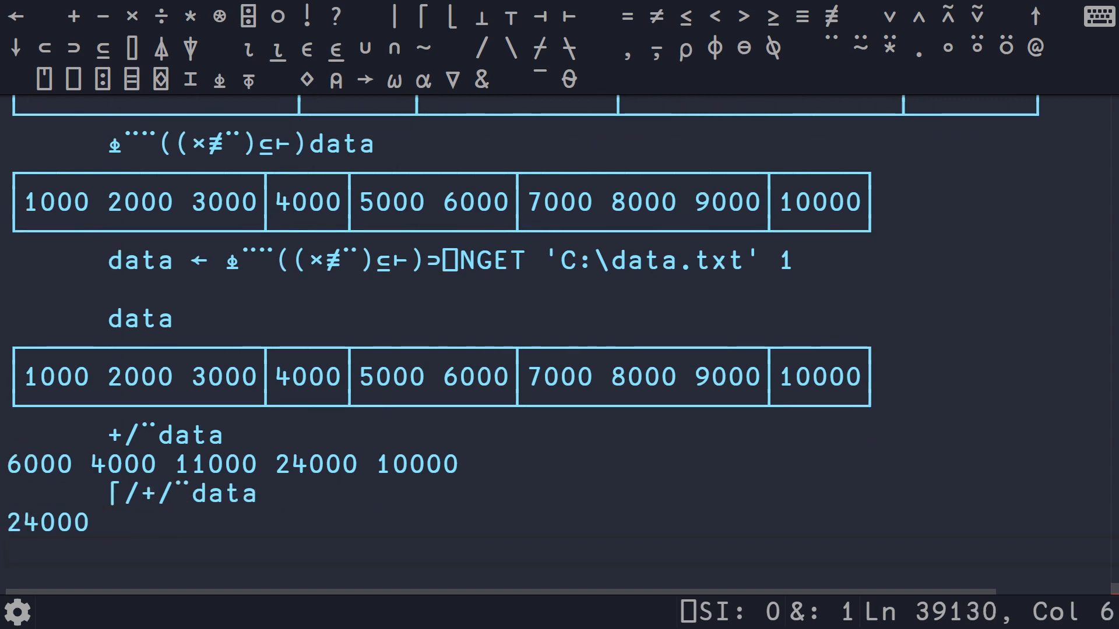
text(Solution⌈/+/¨data)
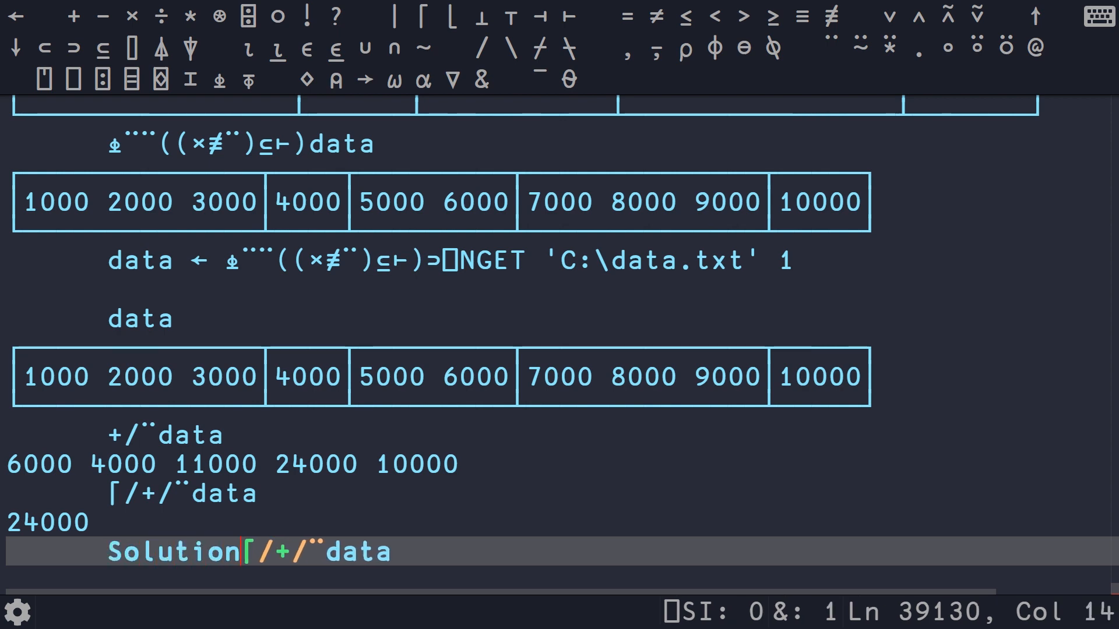
text(A ←)
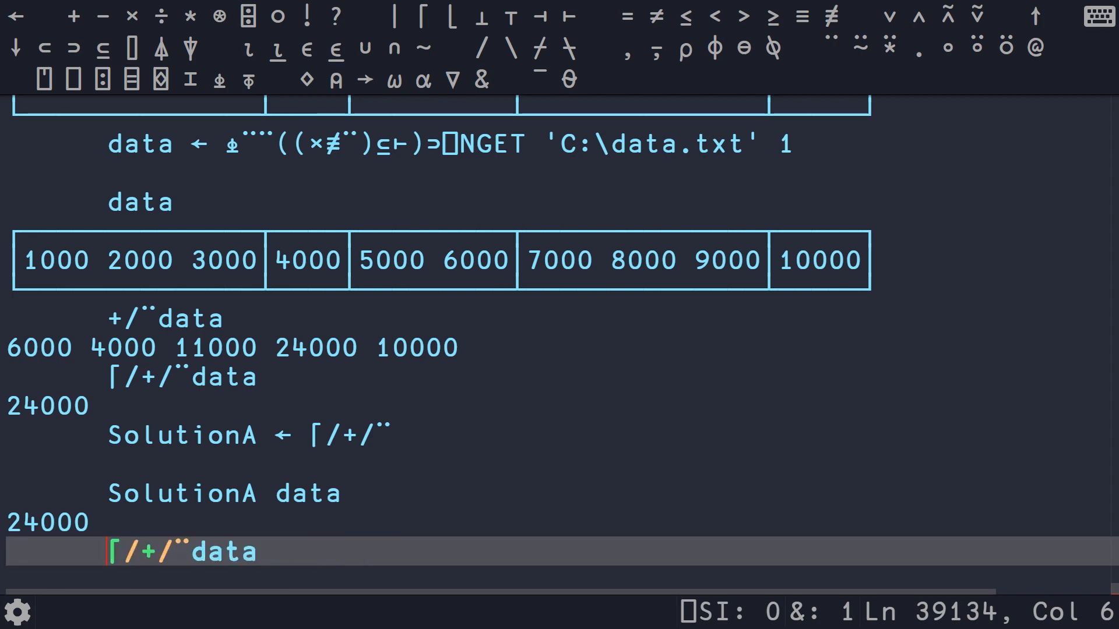
text((⊂⍤⍒⌷⊢)
key(Enter)
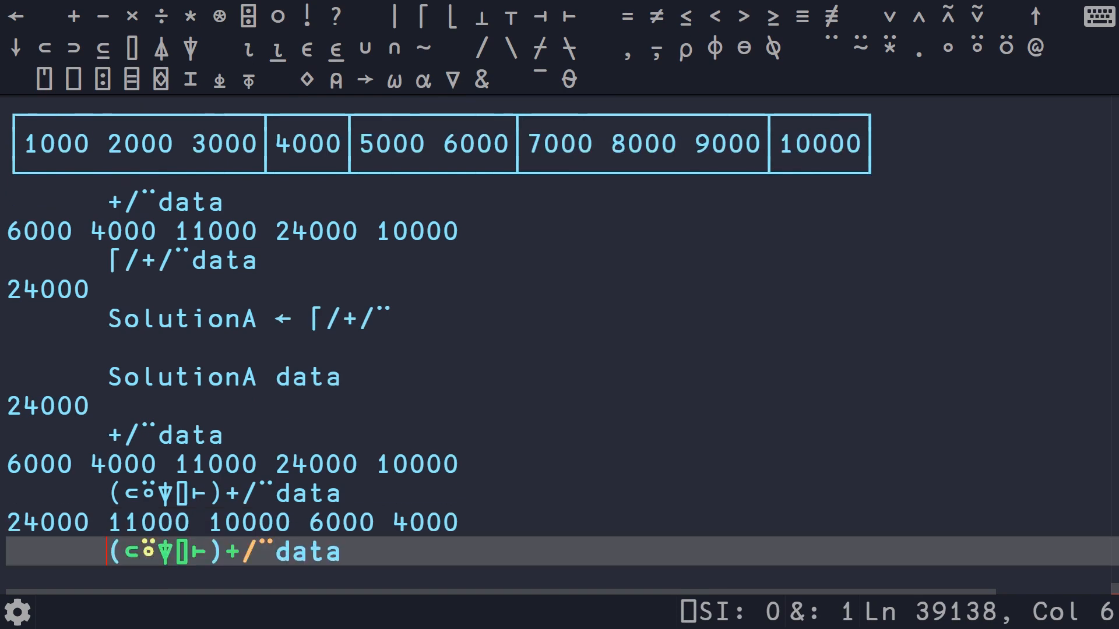
Sum the three largest totals with +/3↑ to get 45000 and start defining SolutionB as a dfn.
text(3↑)
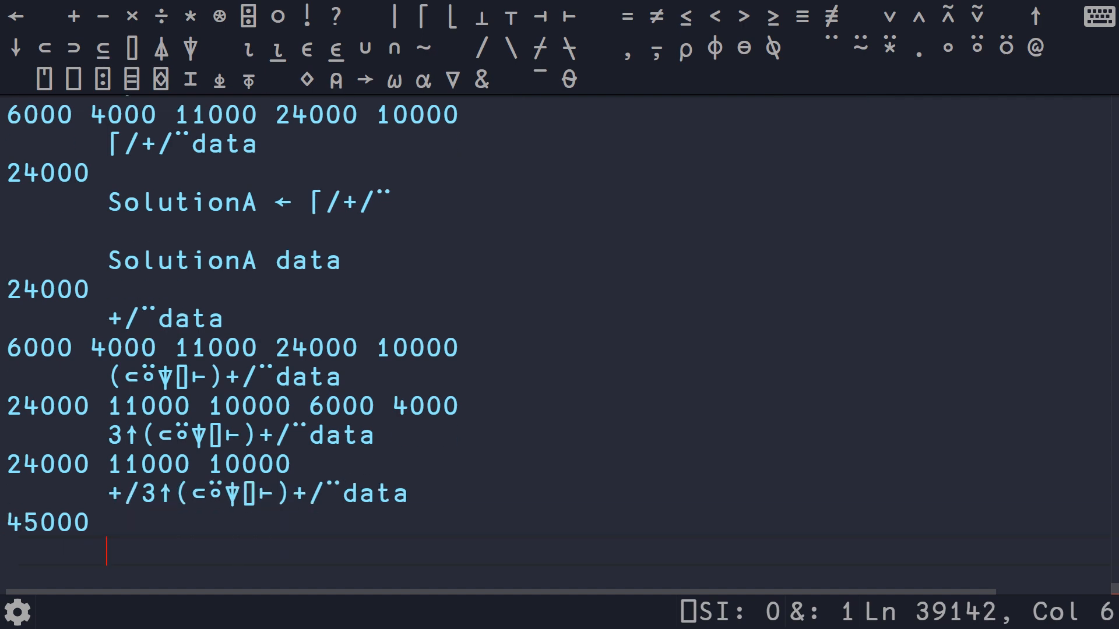
text(SolutionB ← {+/3↑(⊂⍤⍒⌷⊢)+/¨data)
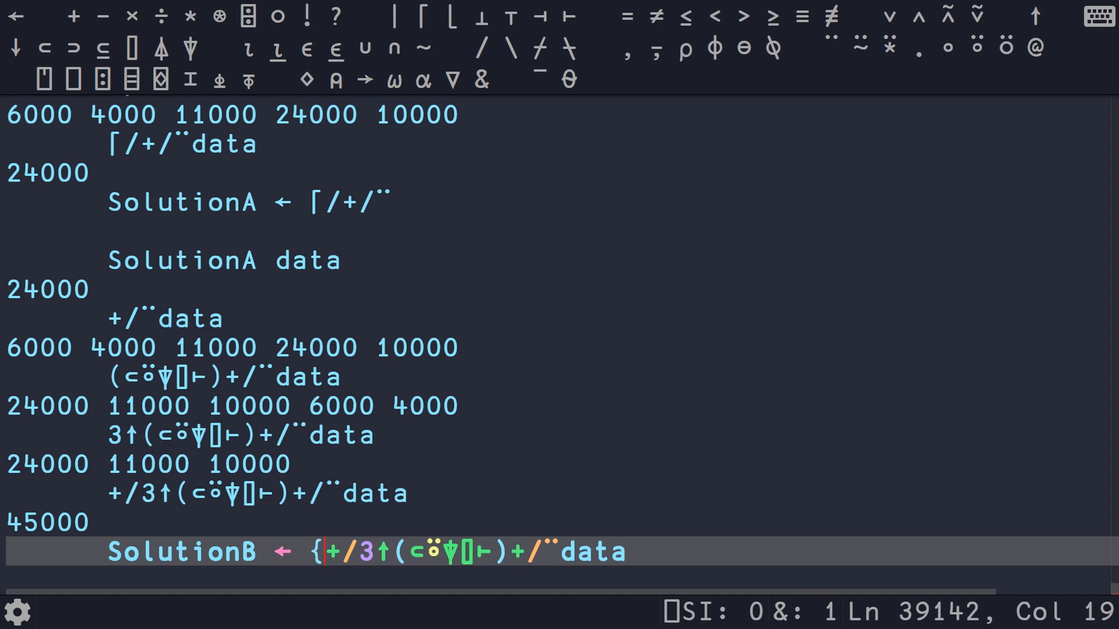
text(ω)
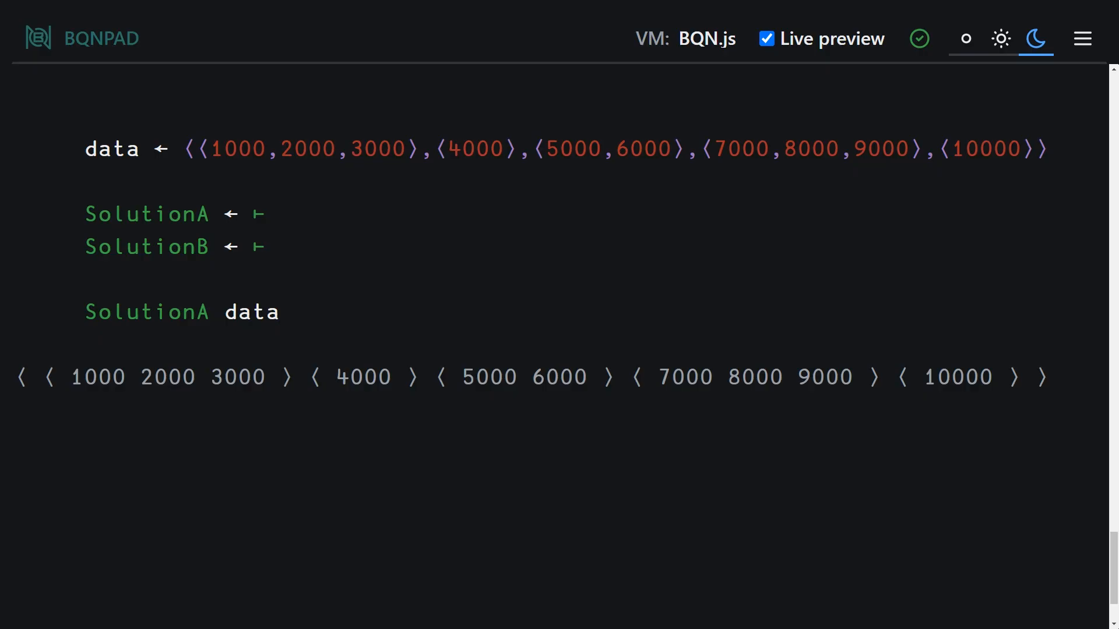
Rewrite BQN SolutionA as ⌈´+´¨ so it yields 24000, and duplicate the call line for SolutionB.
click(266, 214)
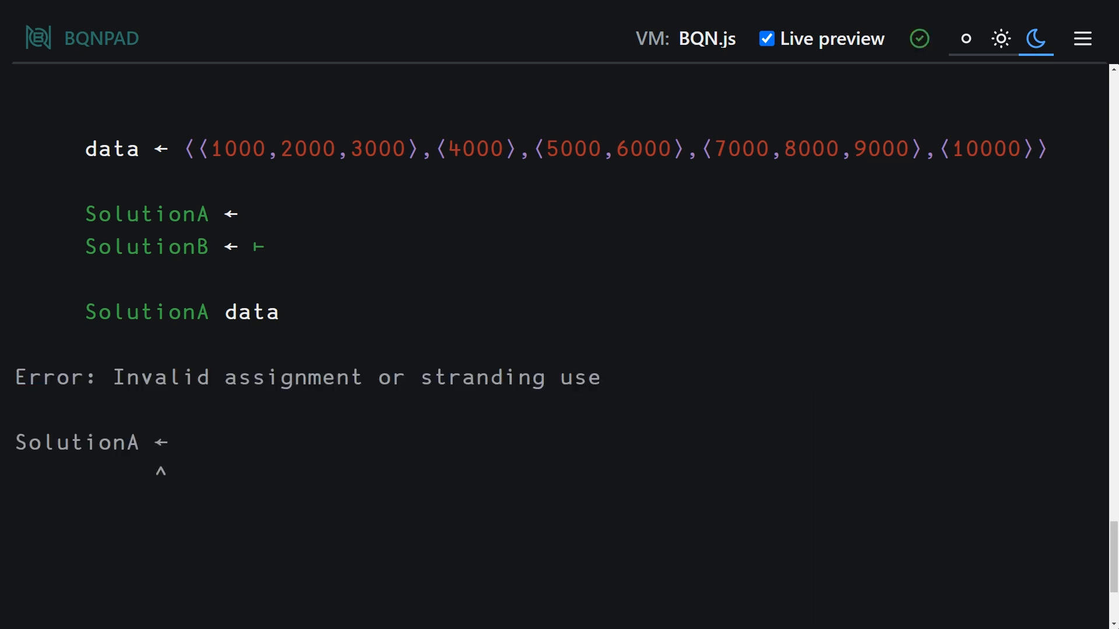
text(+´¨)
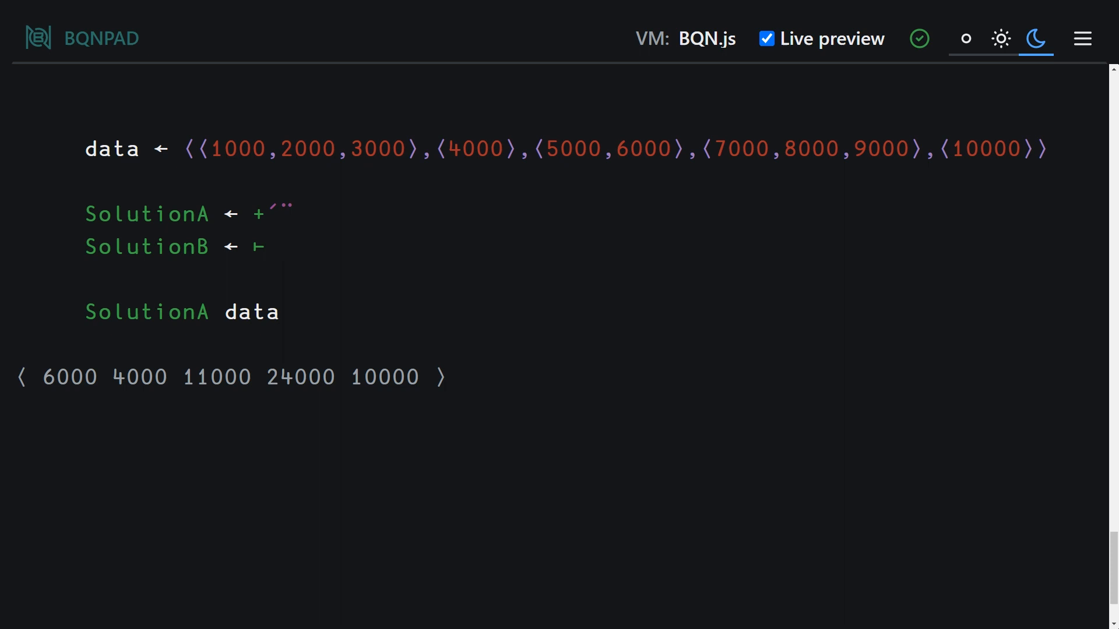
text(⌈)
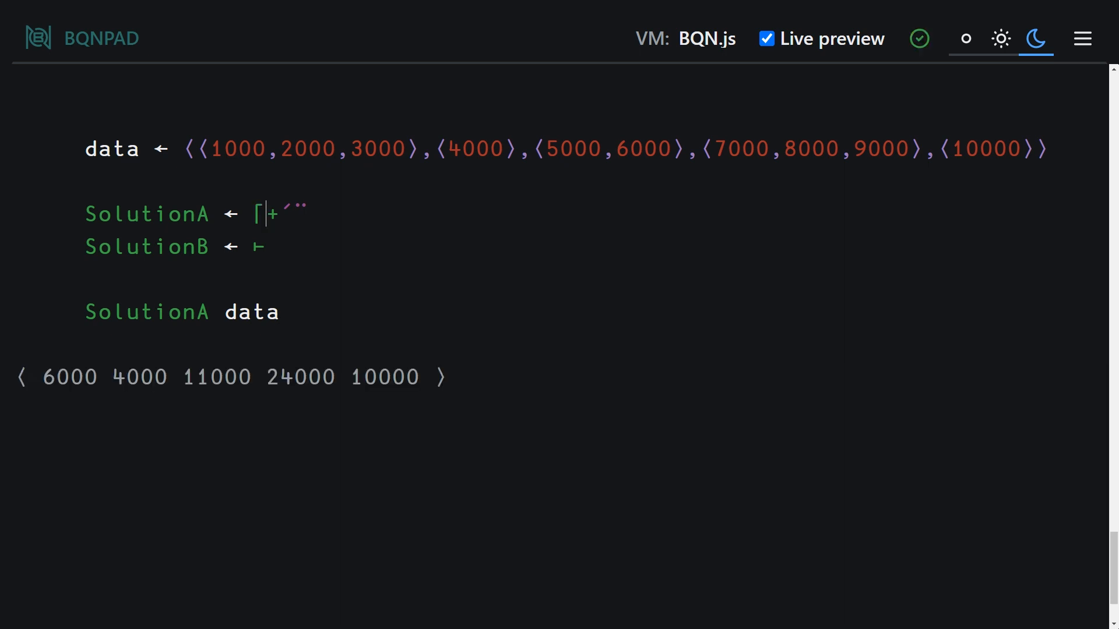
text(´)
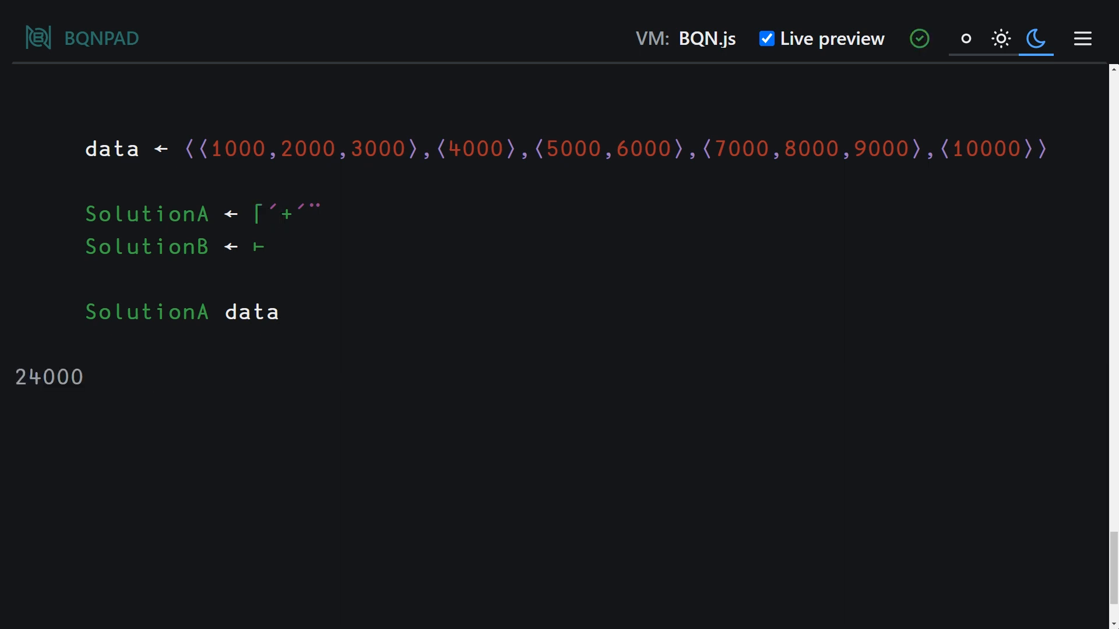
triple_click(180, 313)
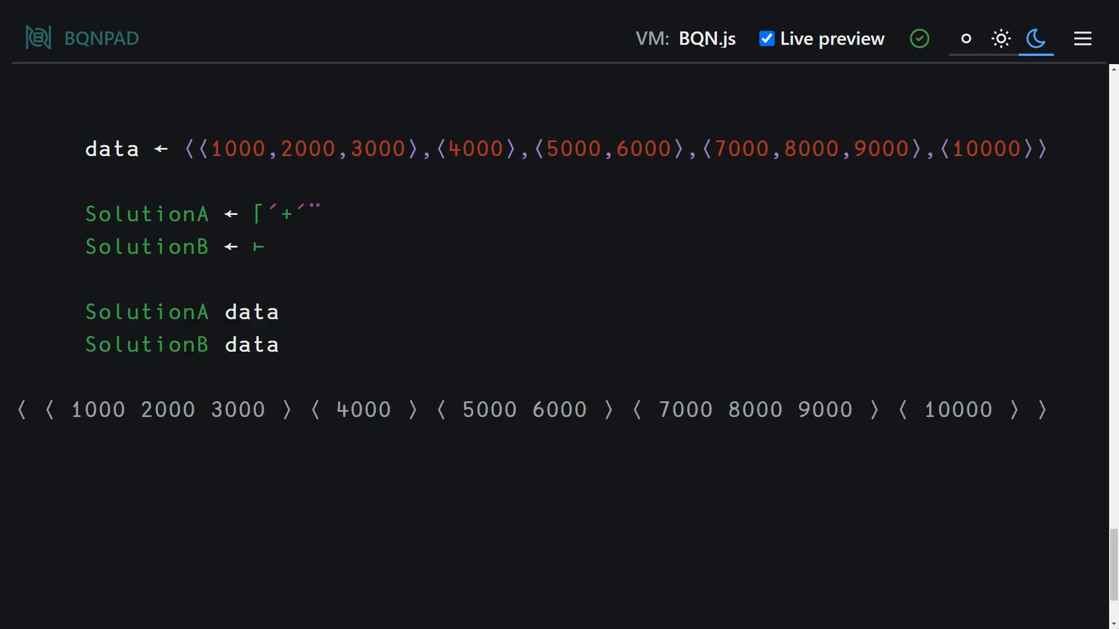
Wrap the SolutionA data call in •Show and clear SolutionB's ⊢ placeholder for rewriting.
text(Sh)
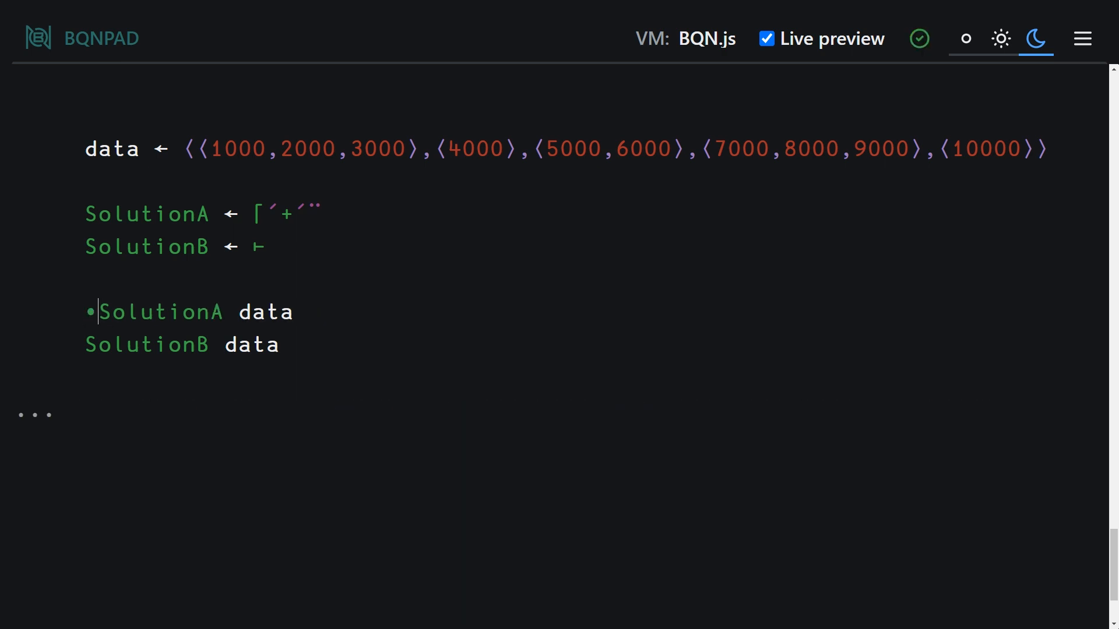
text(Show)
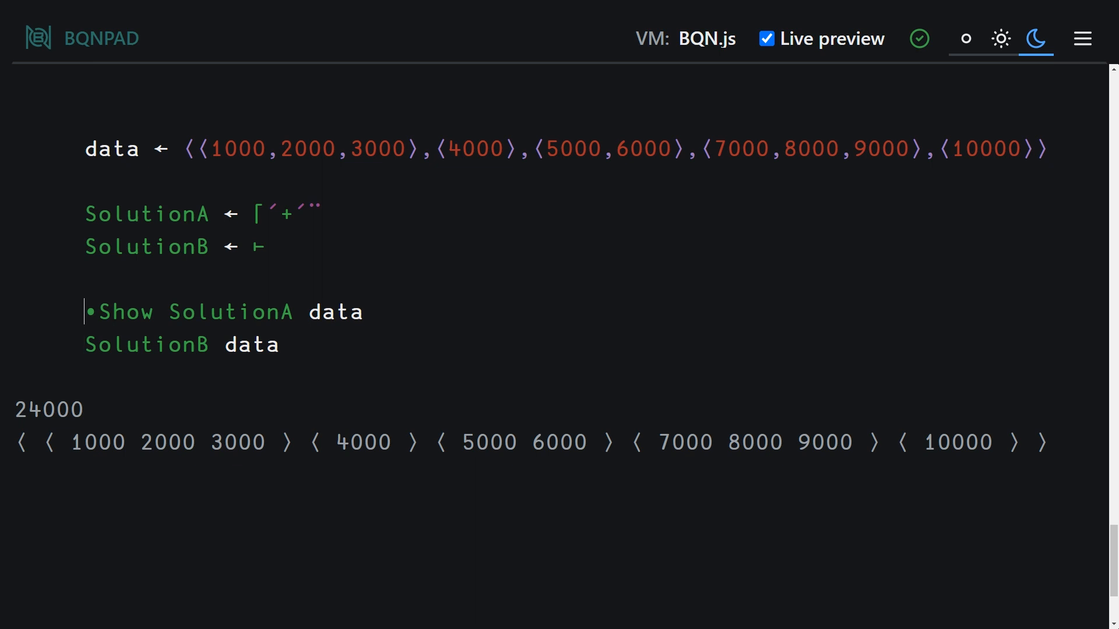
double_click(119, 312)
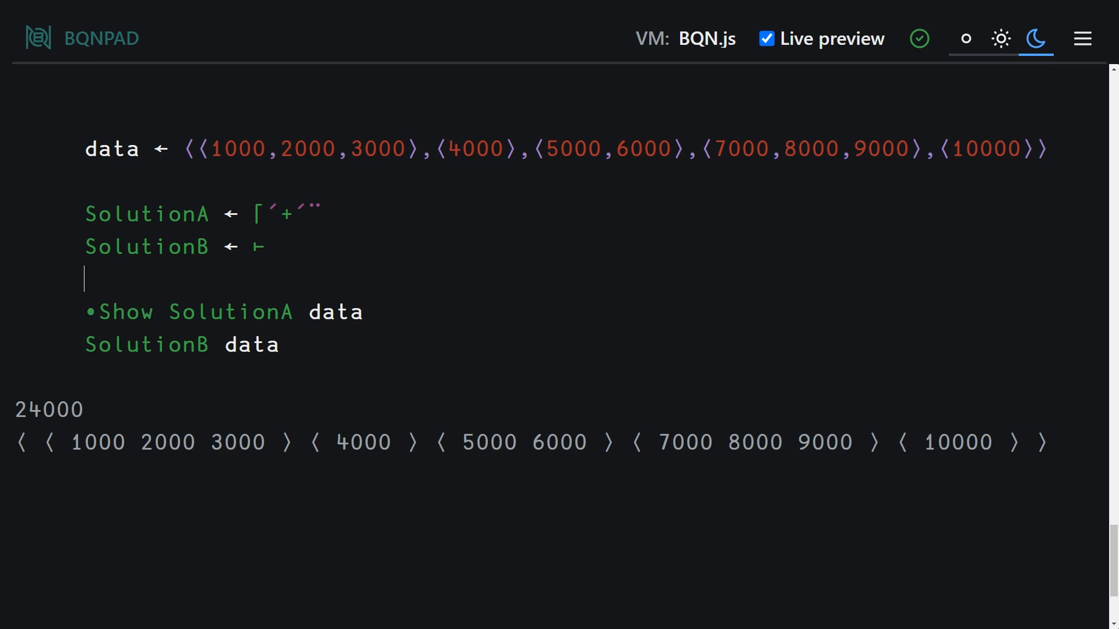
double_click(291, 213)
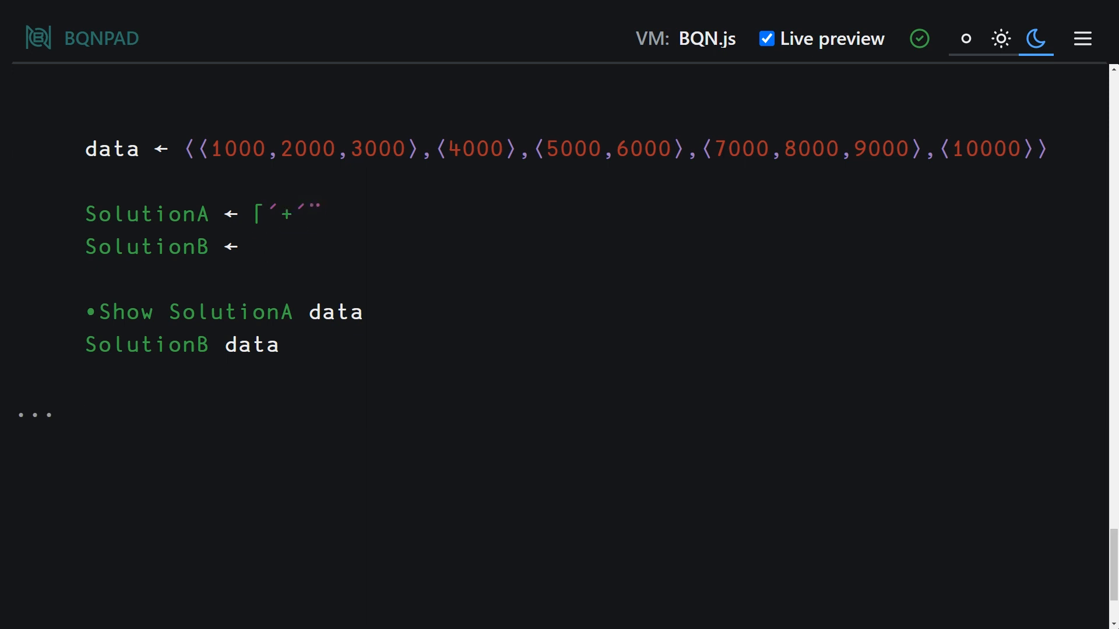
Define BQN SolutionB as +´3↑∨+´¨ so it prints 45000 beneath 24000.
text(+´¨)
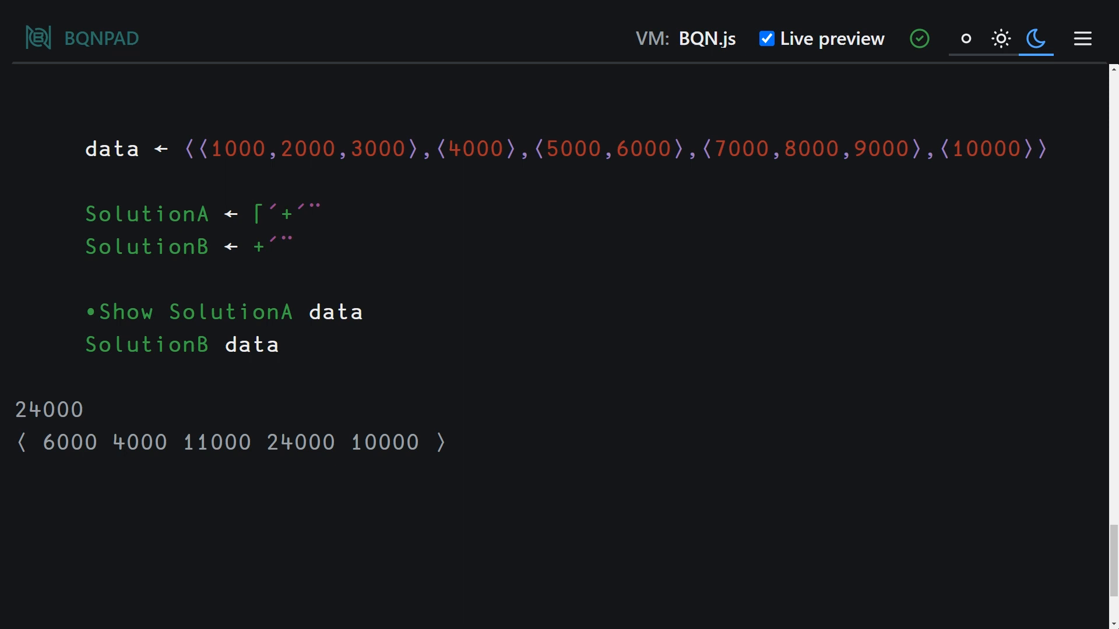
text(v)
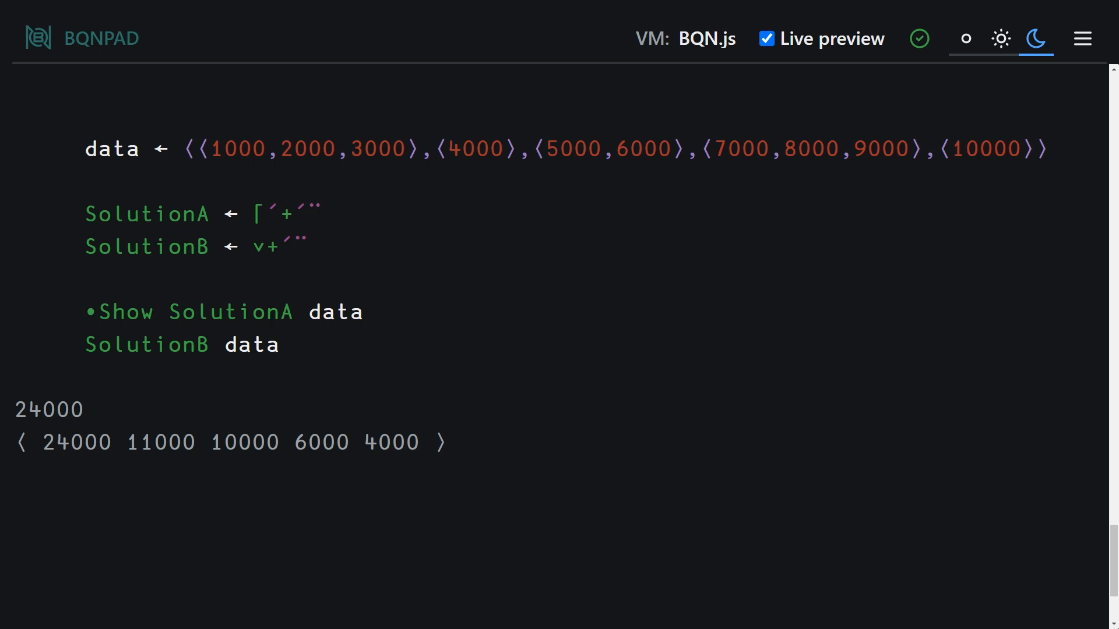
double_click(258, 215)
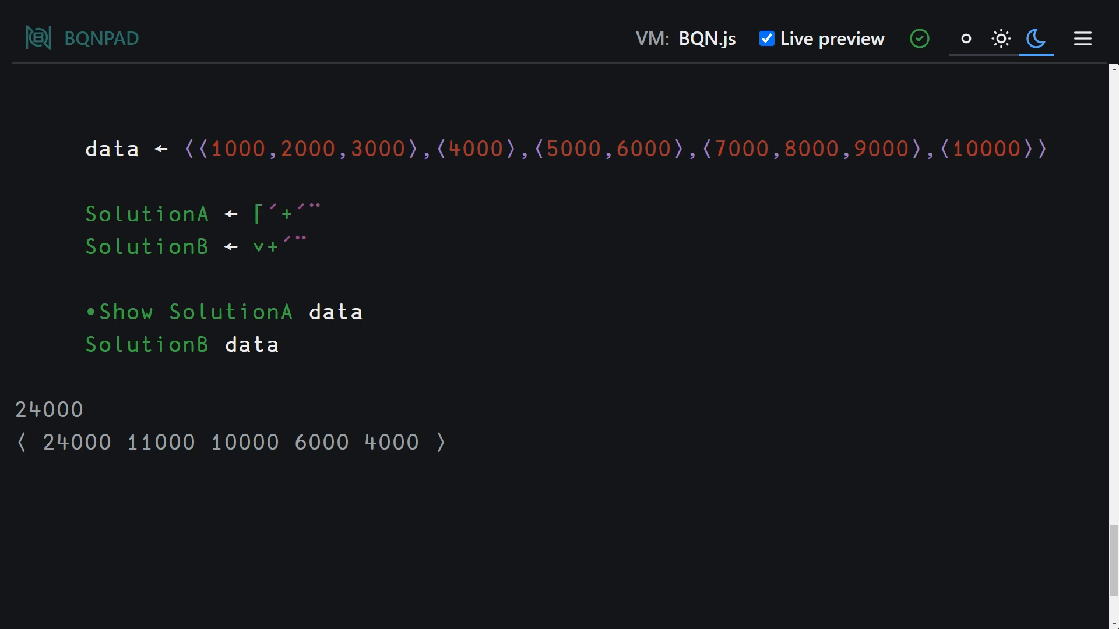
text(3Y)
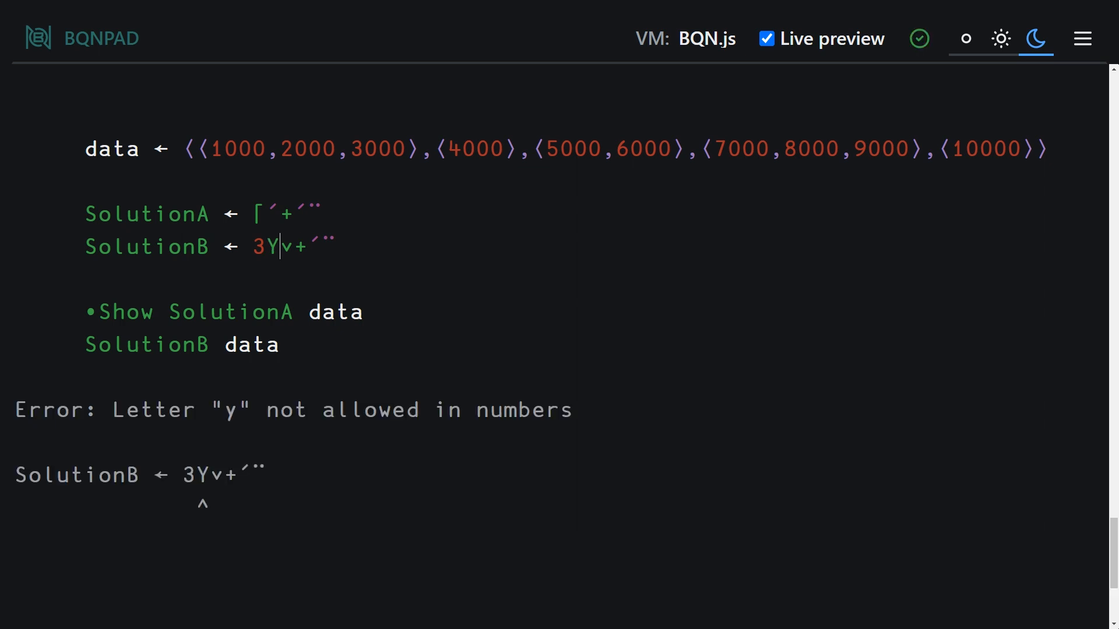
text(↑·)
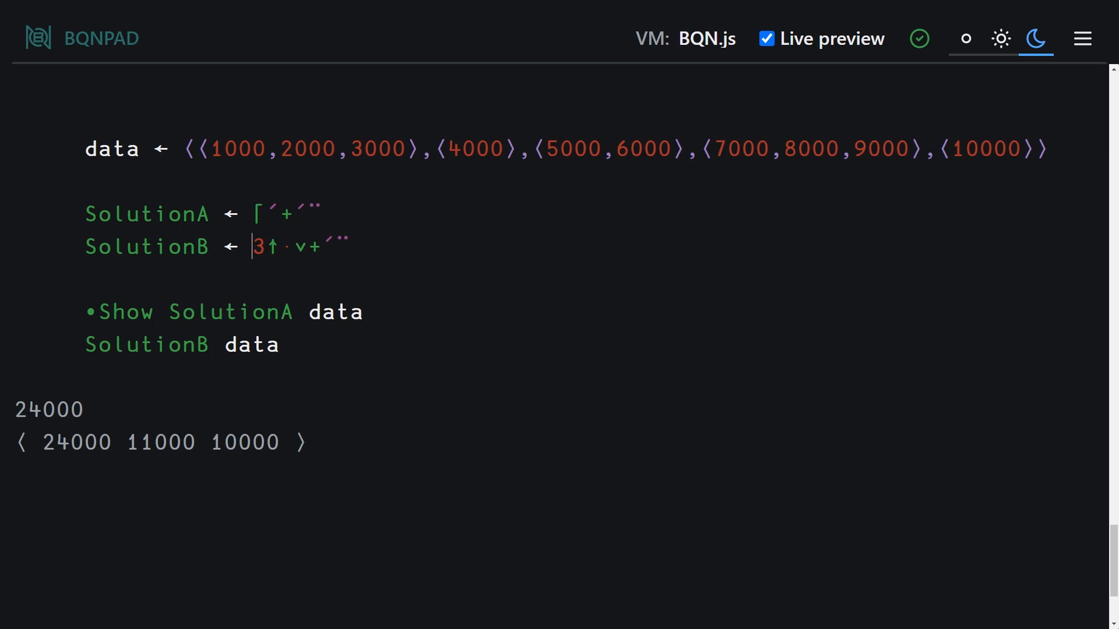
text(+´)
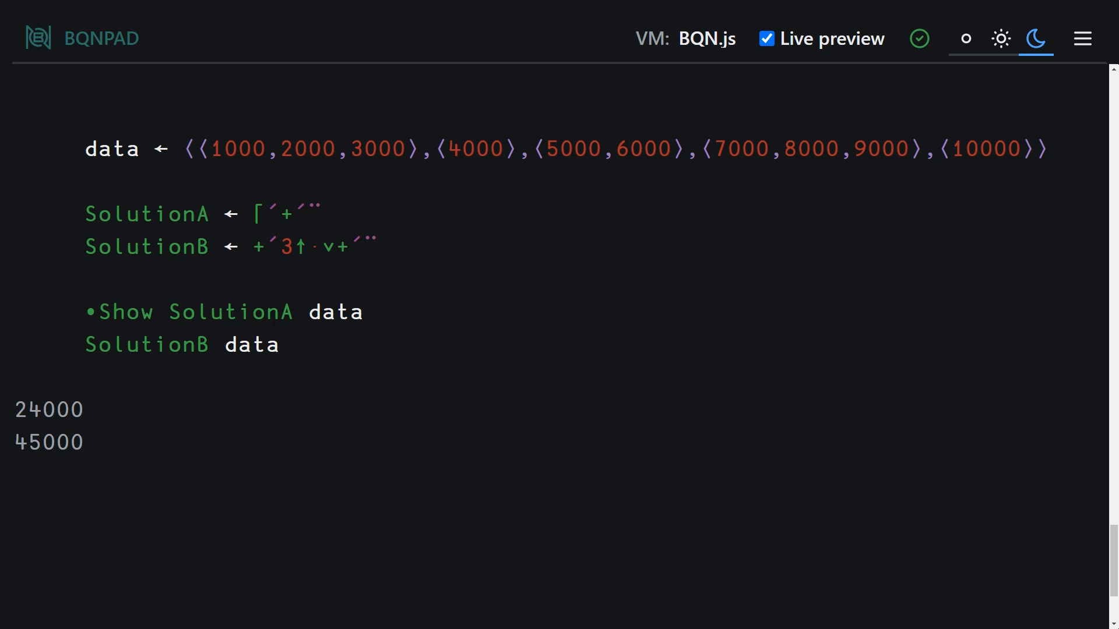
click(87, 247)
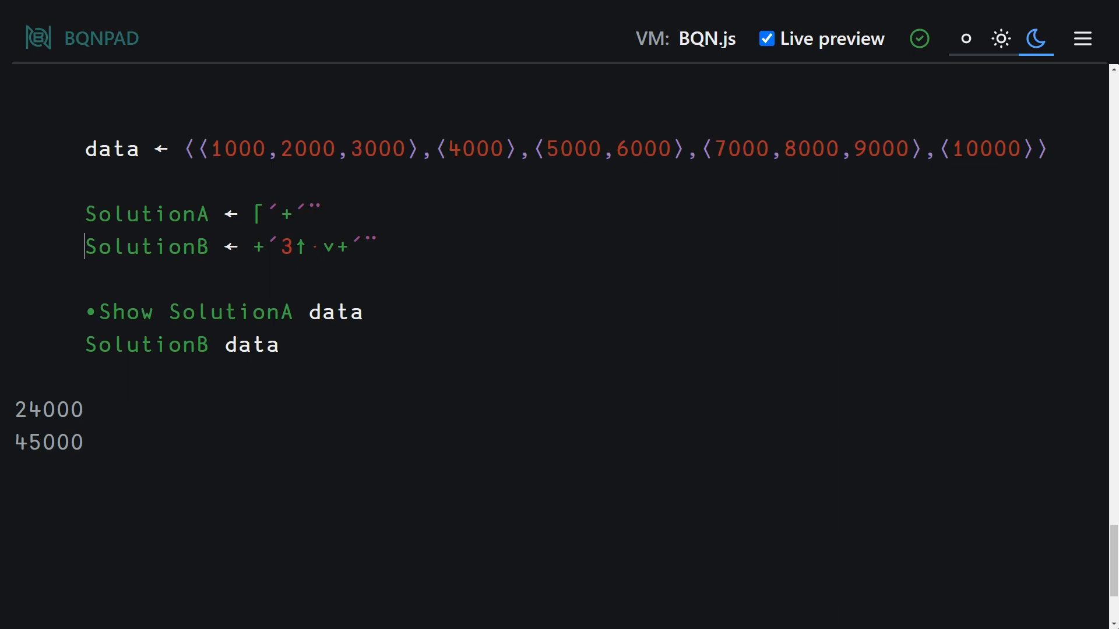